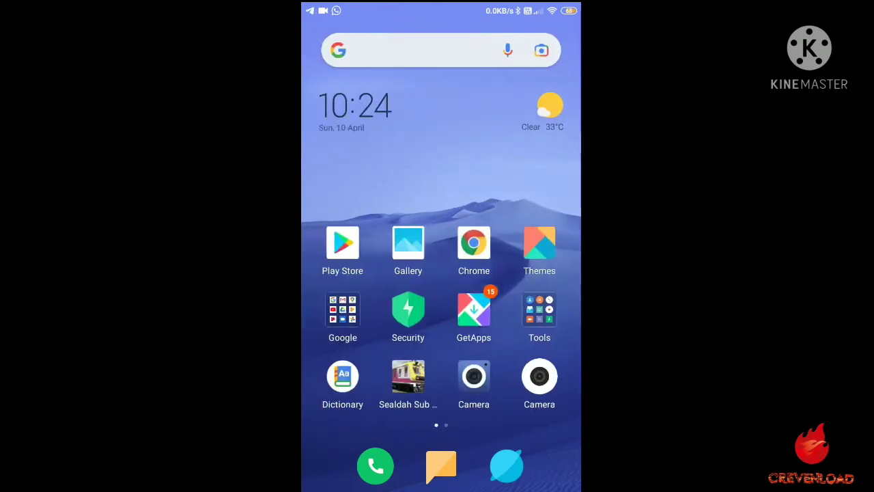
# Open YouTube from the Google apps folder on the Android home screen.
pyautogui.hscroll(-3)
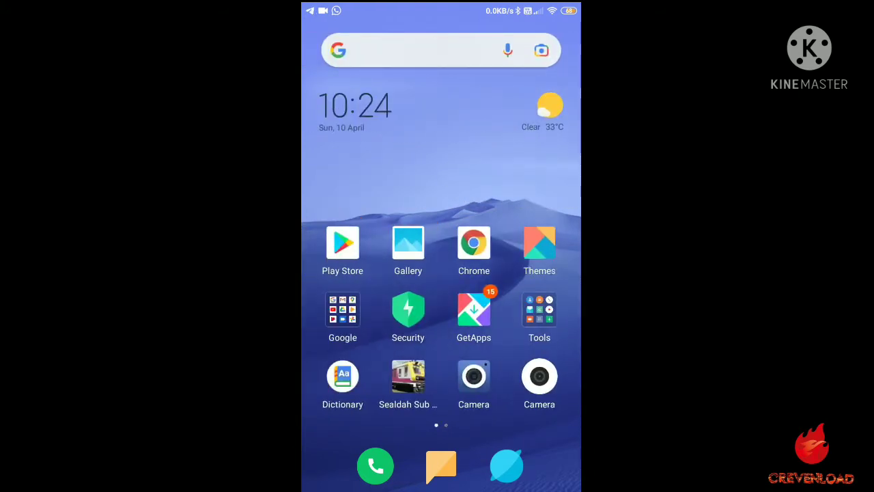
pyautogui.hscroll(-3)
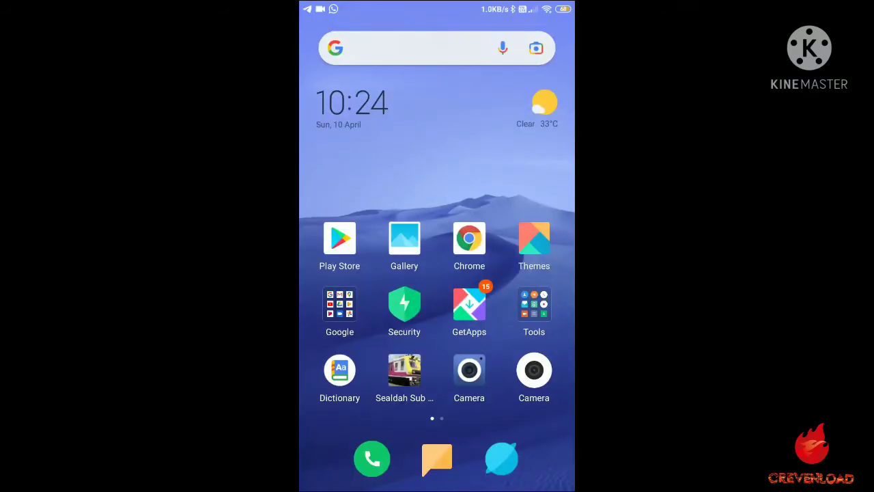
pyautogui.click(340, 304)
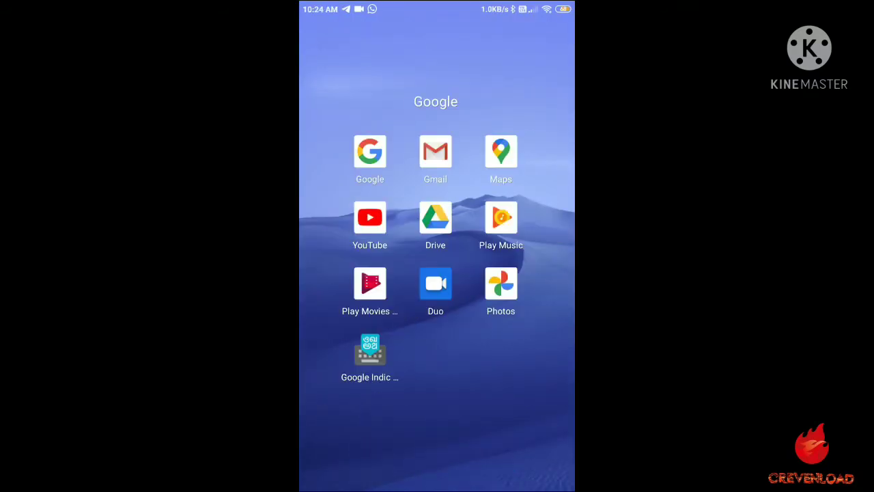
pyautogui.click(370, 217)
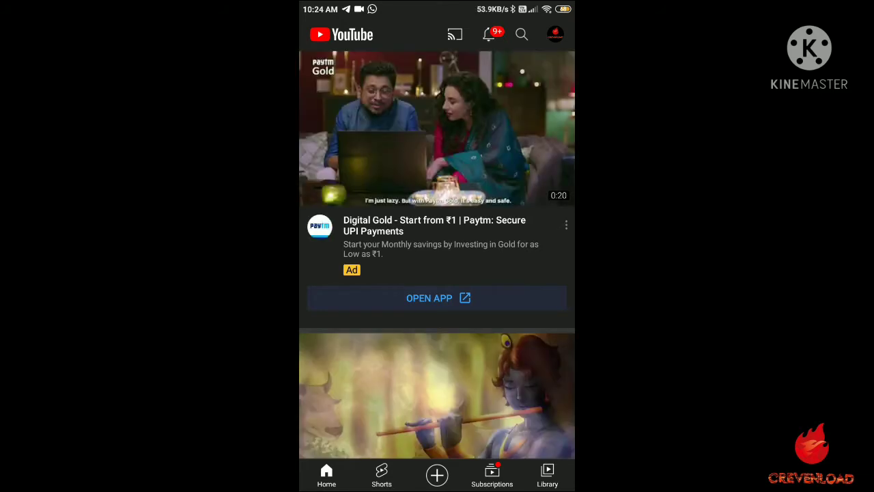
# Choose 'Add account' from YouTube's profile avatar menu.
pyautogui.click(555, 34)
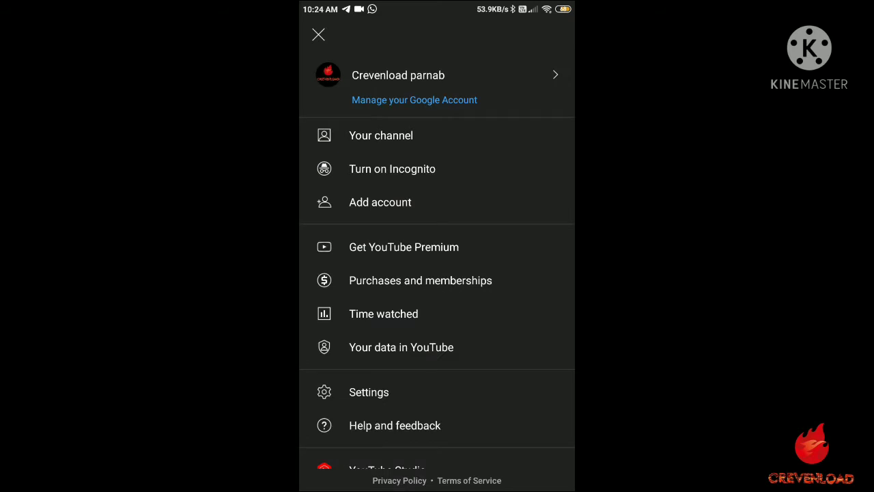
pyautogui.click(380, 202)
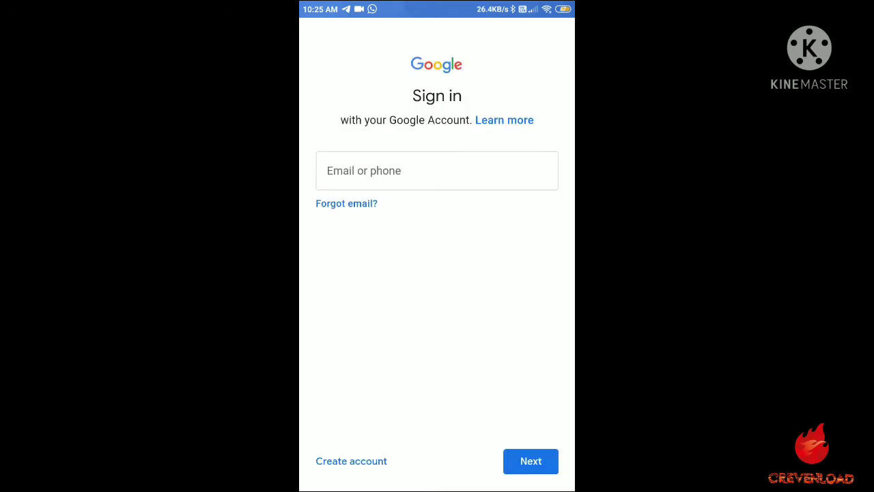
# Enter the new account's email address, dismissing the saved suggestion, and submit it.
pyautogui.click(351, 461)
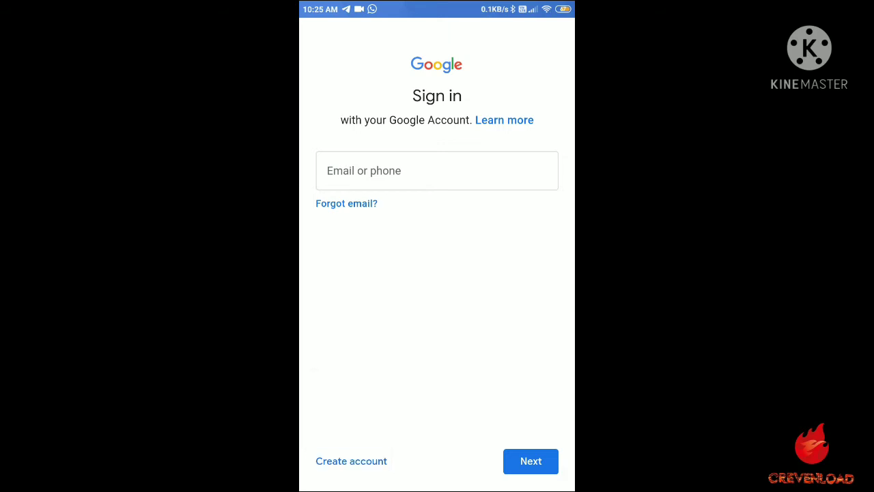
pyautogui.click(437, 170)
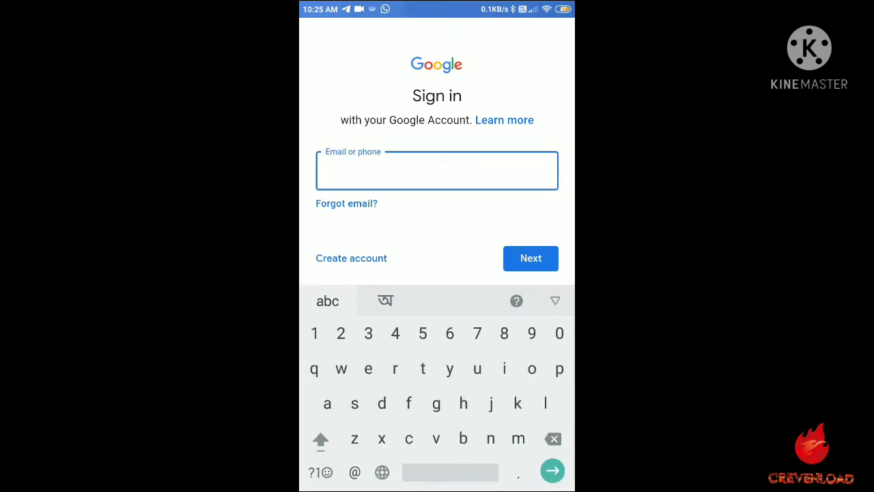
pyautogui.click(436, 170)
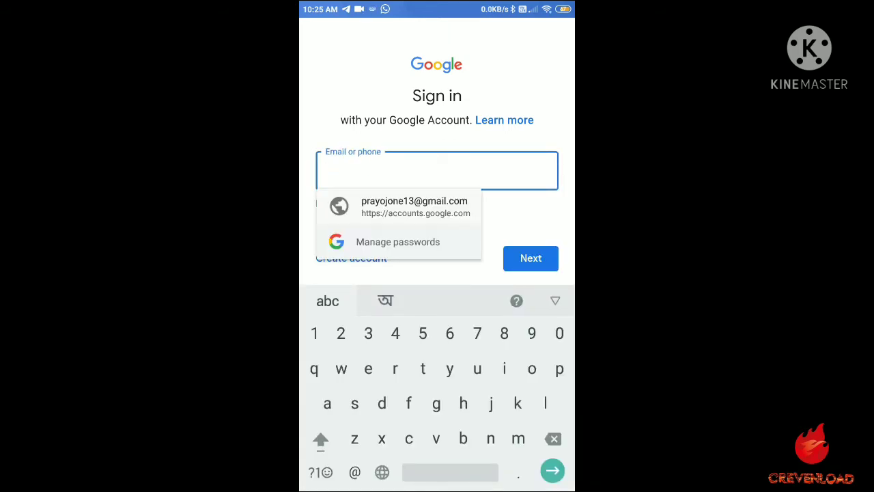
pyautogui.click(414, 206)
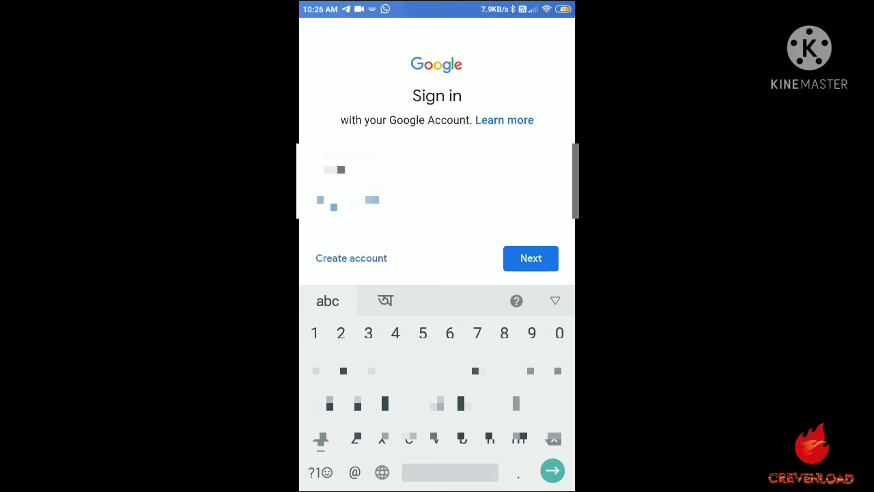
pyautogui.click(463, 403)
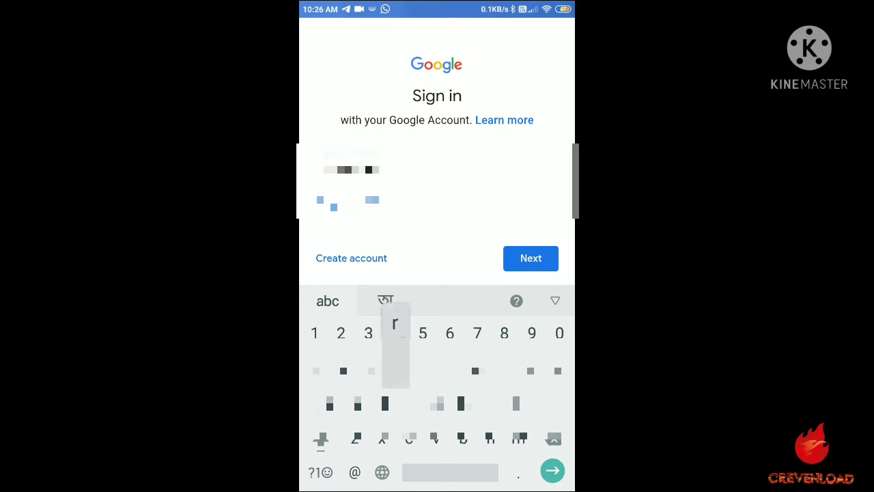
pyautogui.click(395, 333)
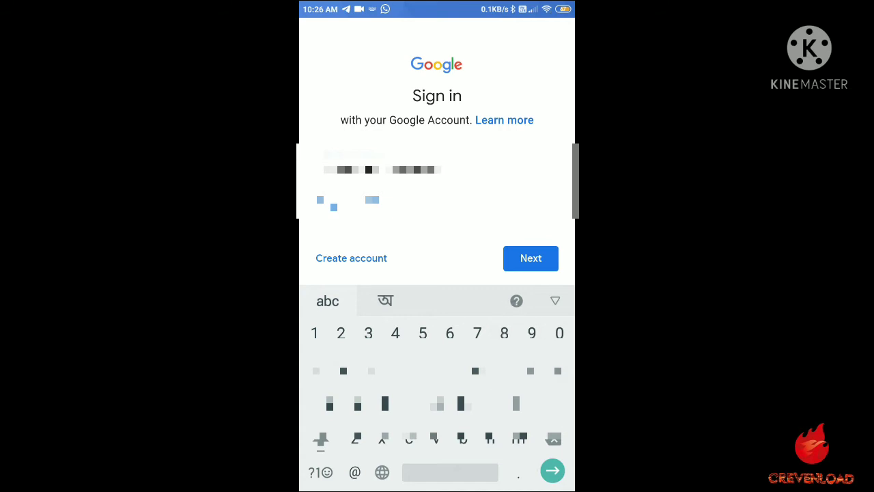
pyautogui.click(517, 403)
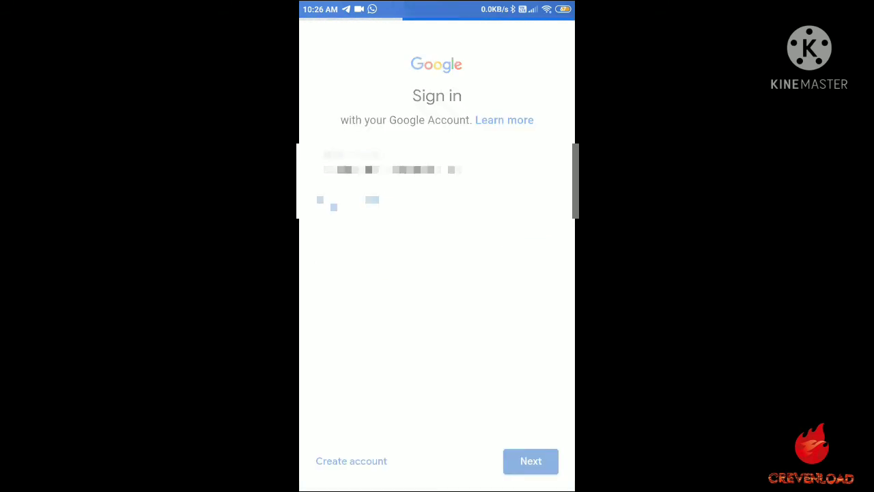
# Enter and submit the account password to reach the terms page.
pyautogui.click(531, 461)
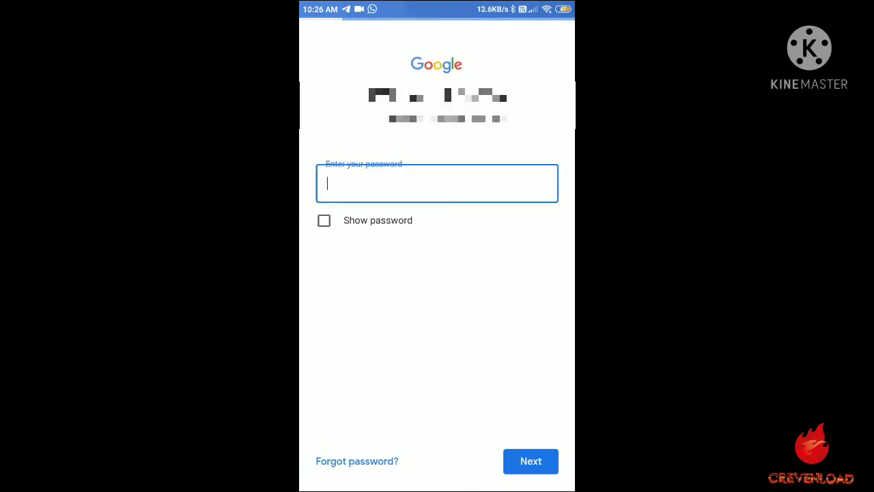
pyautogui.click(437, 183)
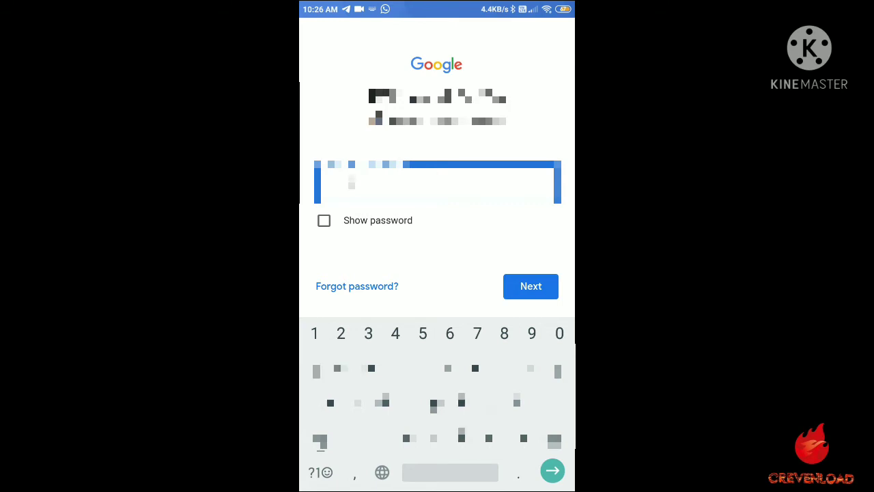
pyautogui.click(490, 369)
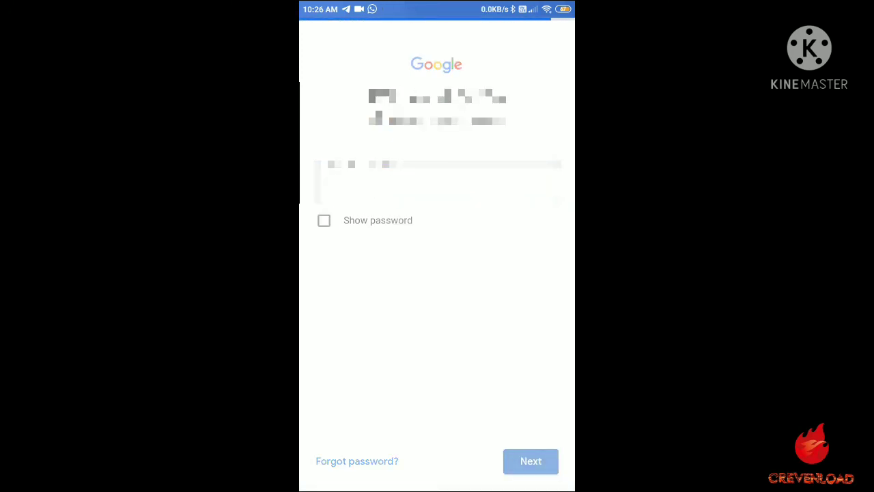
pyautogui.click(530, 461)
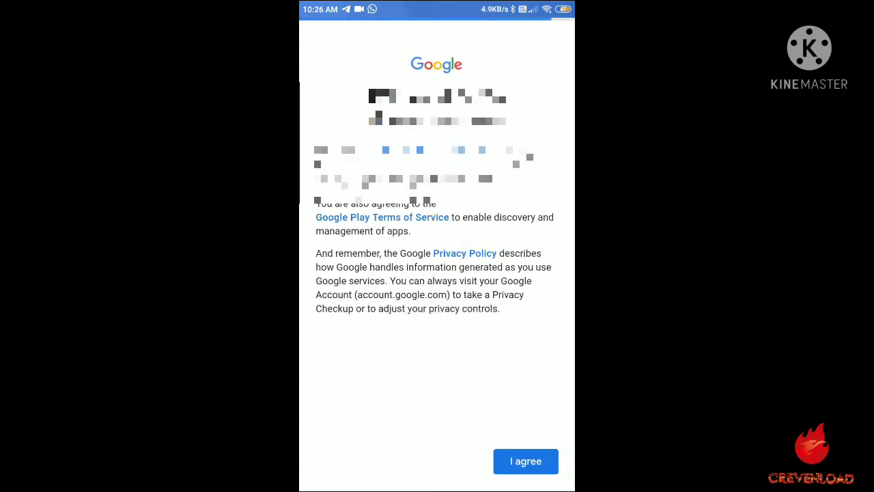
# Agree to Google's terms, then confirm the new account in YouTube's account menu.
pyautogui.click(526, 461)
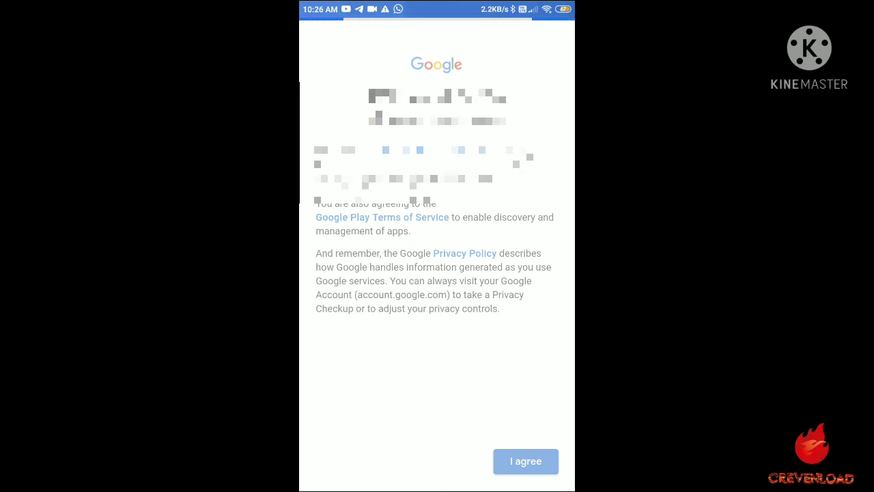
pyautogui.click(526, 461)
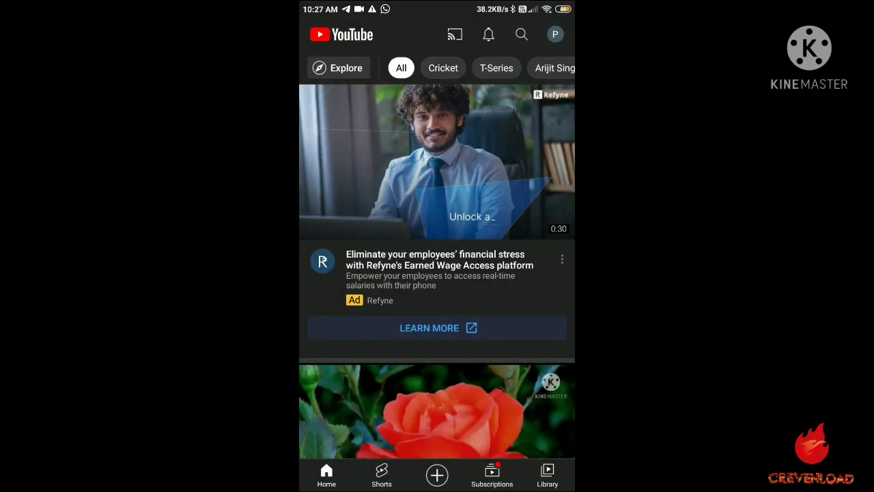
pyautogui.click(555, 34)
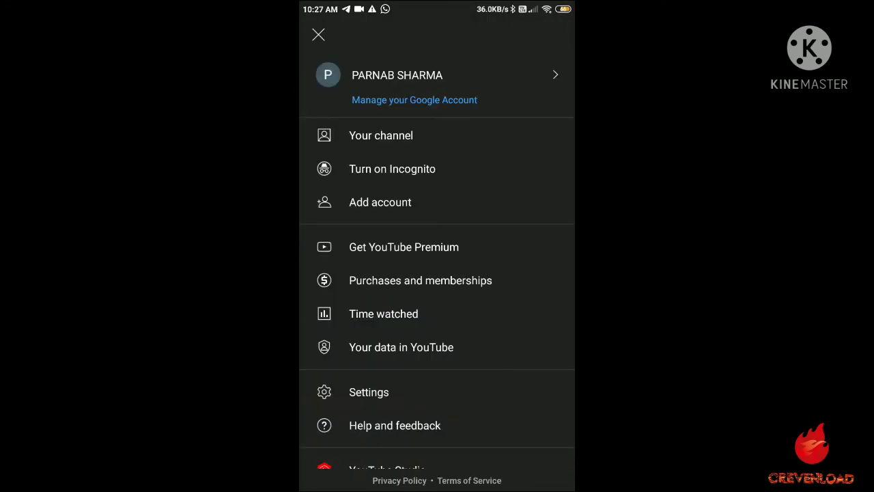